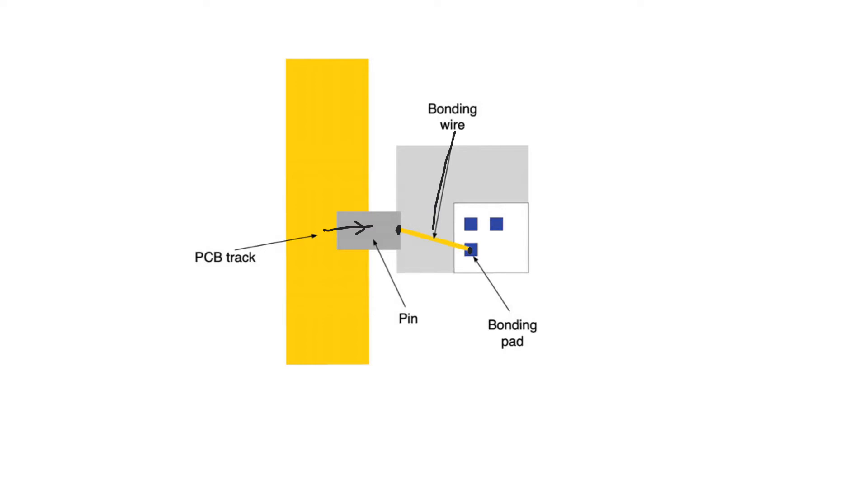
Step: Handwrite the inductor relation V = L di/dt beside the bonding-wire diagram
text(d)
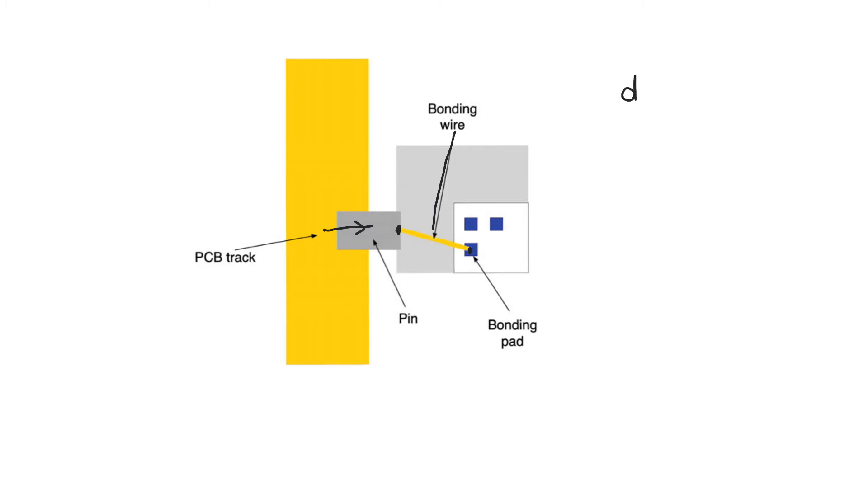
text(i)
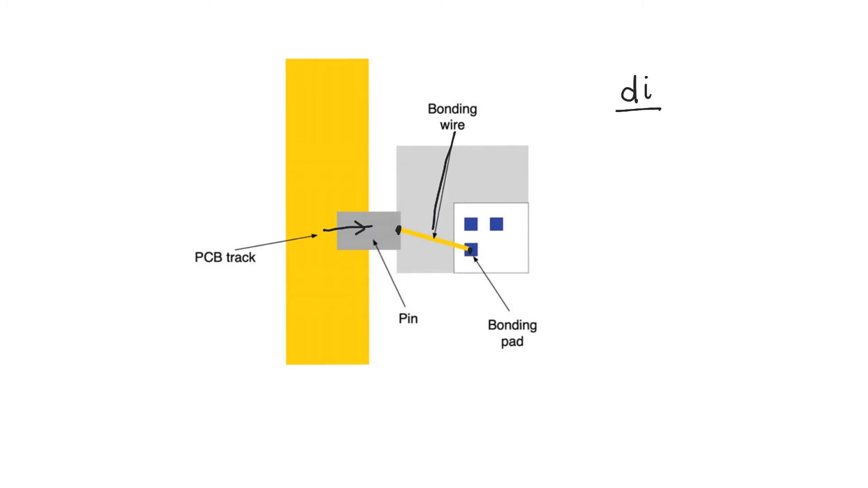
text(/dt)
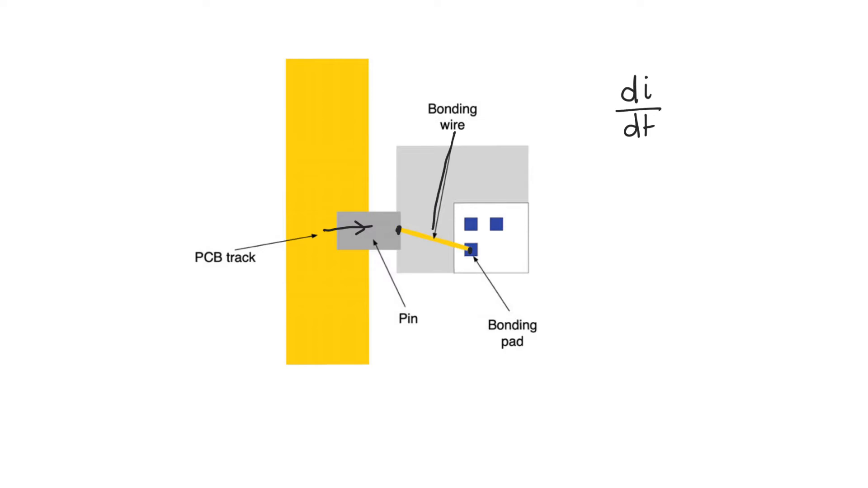
text(V)
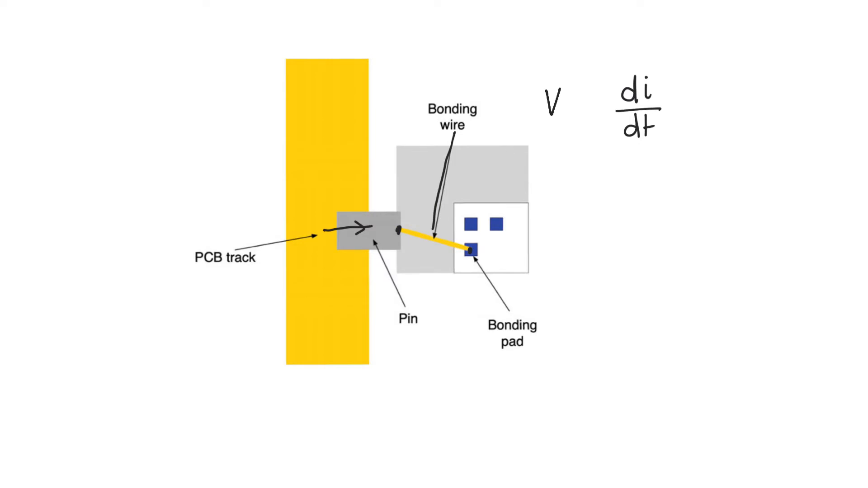
text(= L)
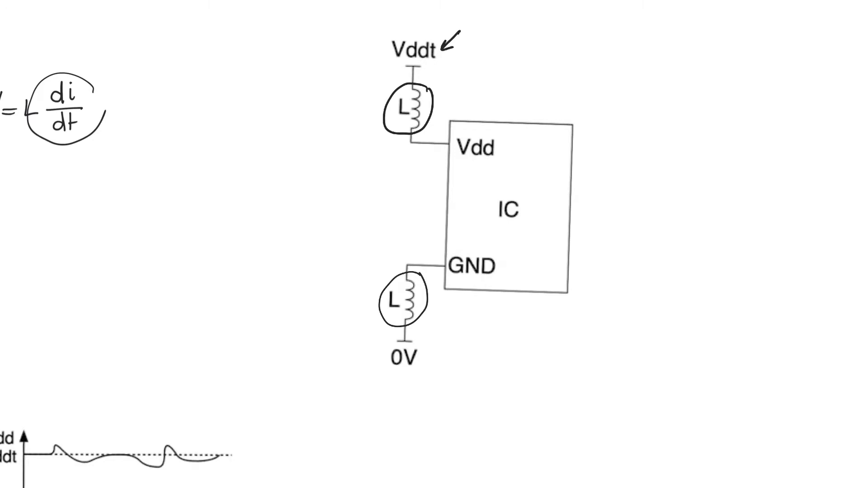
Step: Draw arrows at the 0V node, into Vdd and out of GND, at both inductors, and write V = L
drag(423, 393, 412, 367)
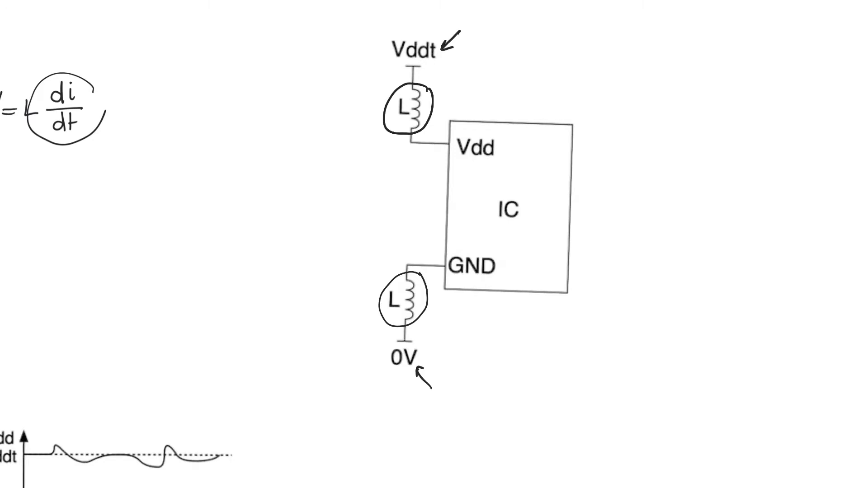
drag(453, 77, 443, 143)
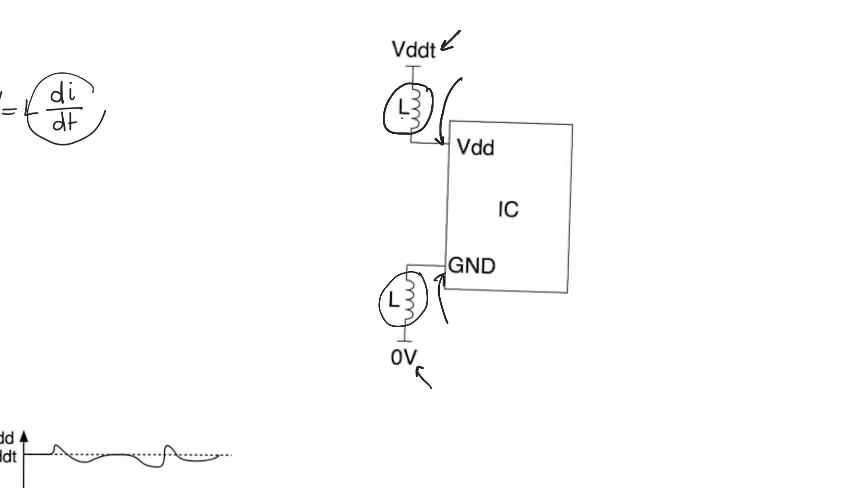
drag(381, 154, 393, 119)
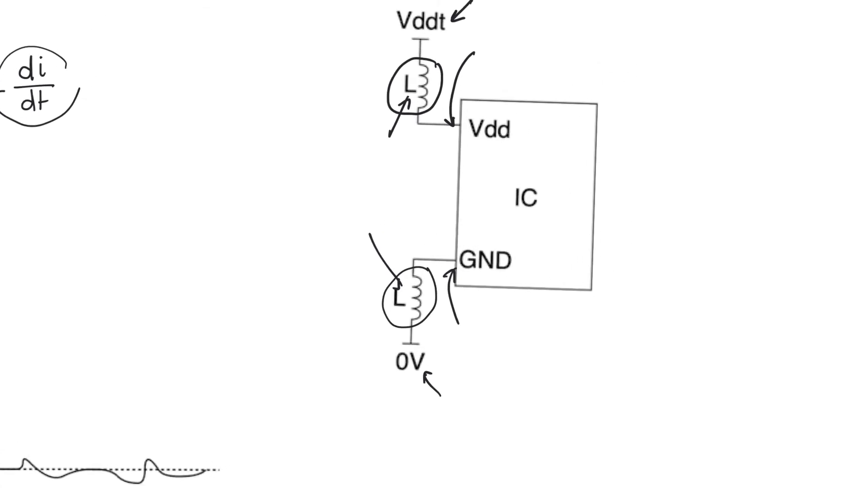
text(V= L)
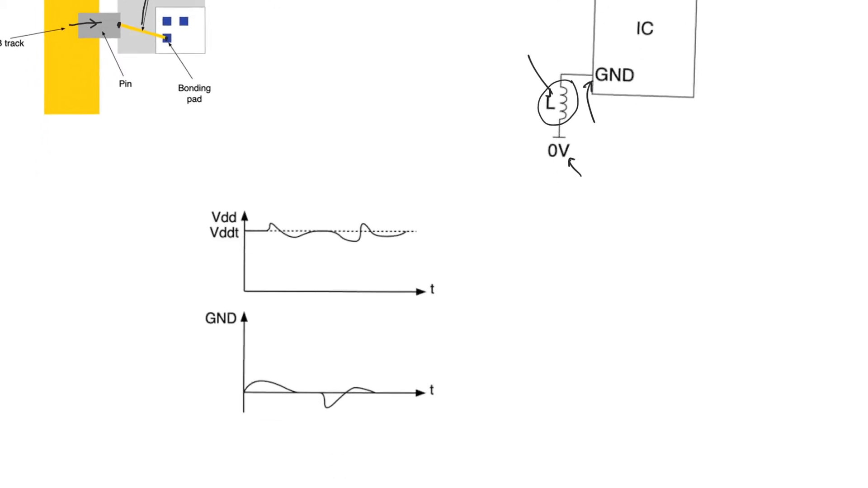
scroll(down, 3)
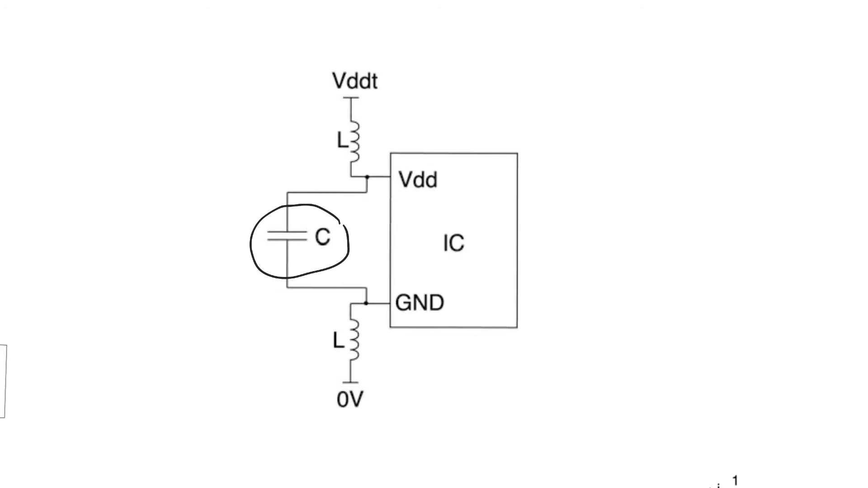
Step: Label the capacitor C1 and write its impedance Z = 1/jωC beside it
text(C1)
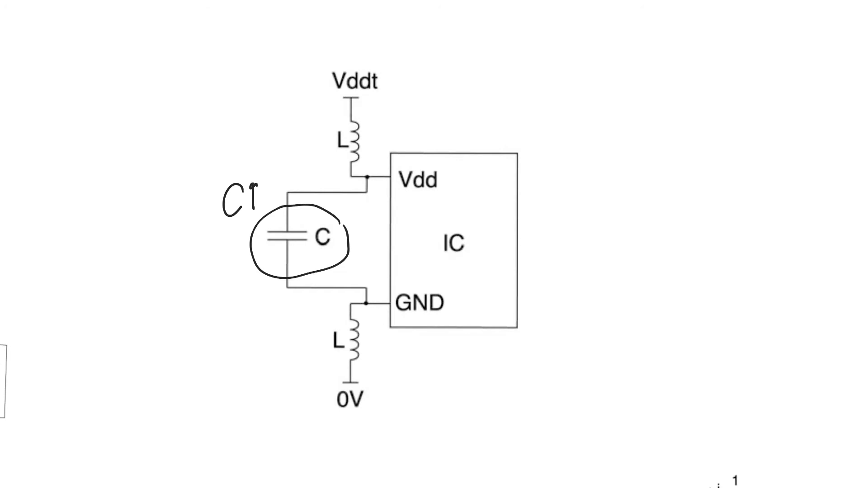
text(Z = 1)
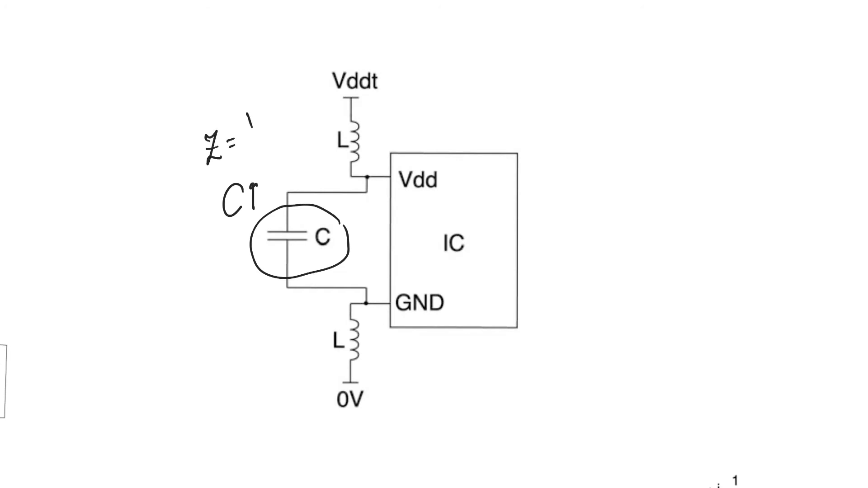
drag(246, 127, 272, 123)
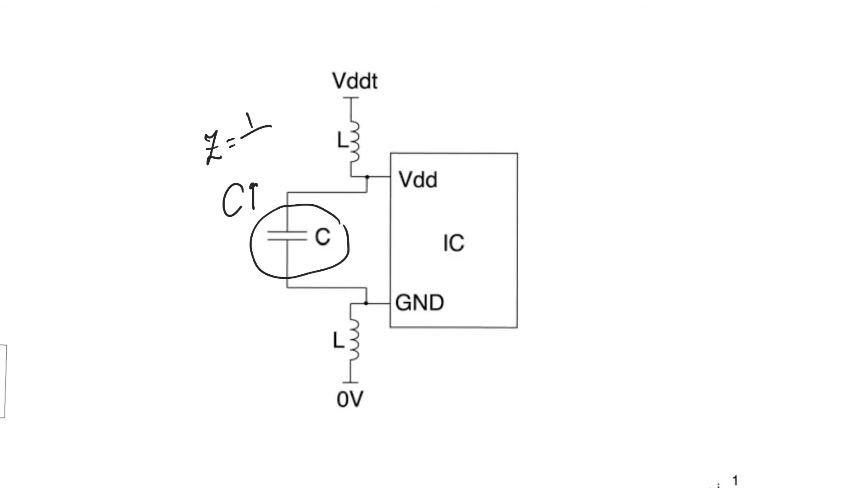
text(jω)
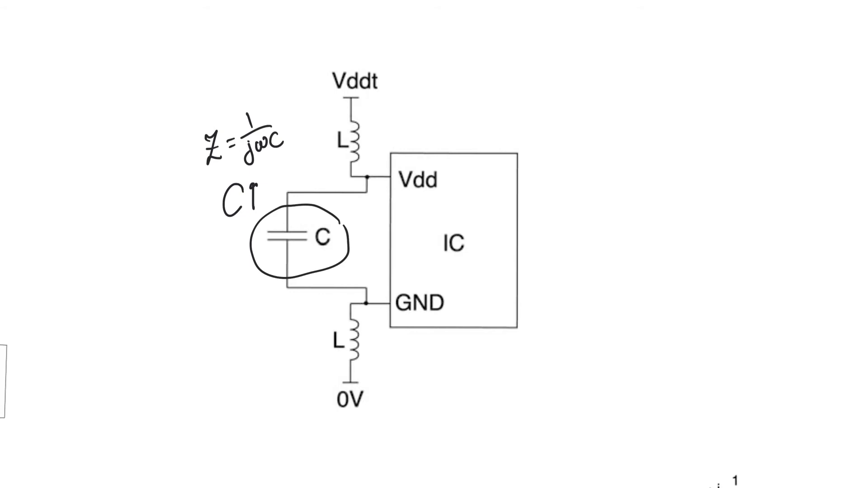
Step: Draw current arrows along the upper inductor toward Vdd, into C1, and from the capacitor to GND
drag(365, 122, 376, 139)
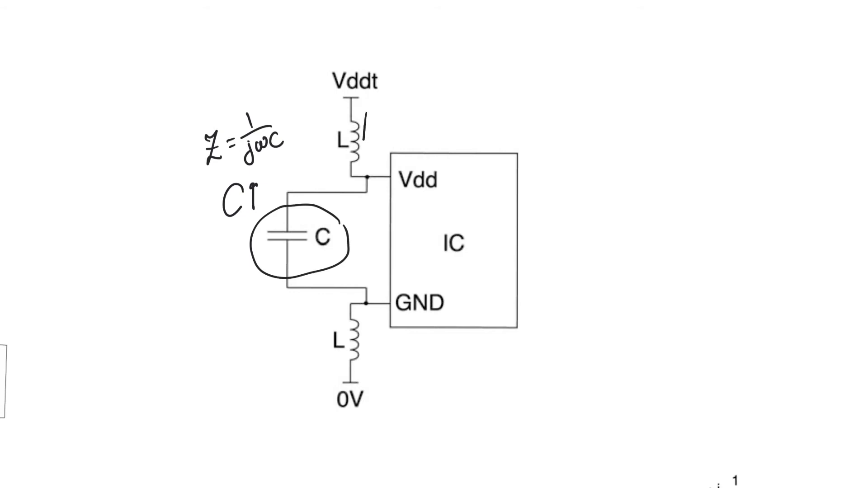
drag(370, 127, 382, 167)
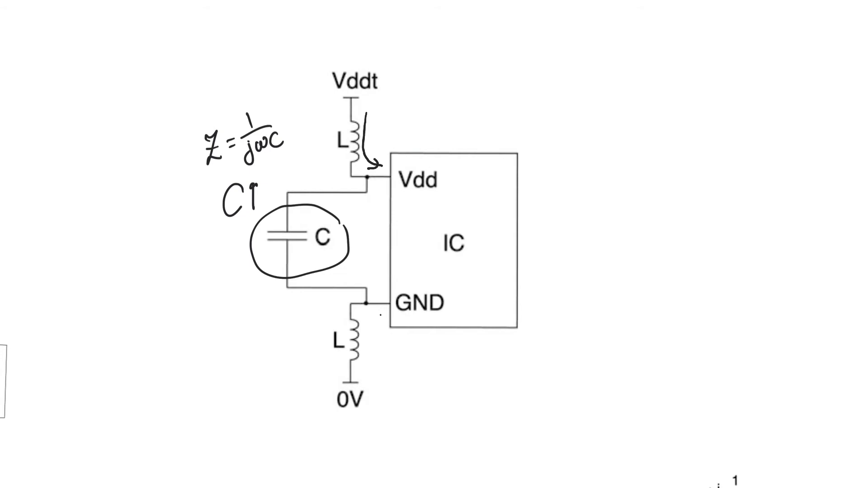
drag(375, 310, 373, 360)
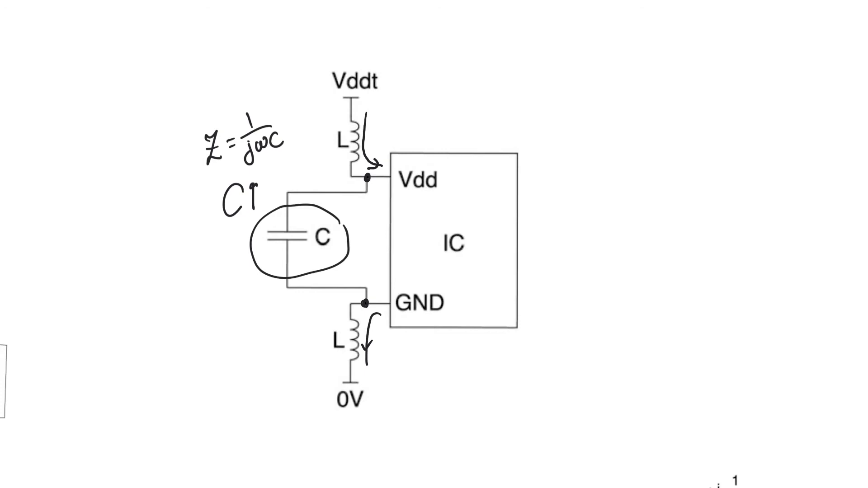
drag(269, 191, 271, 210)
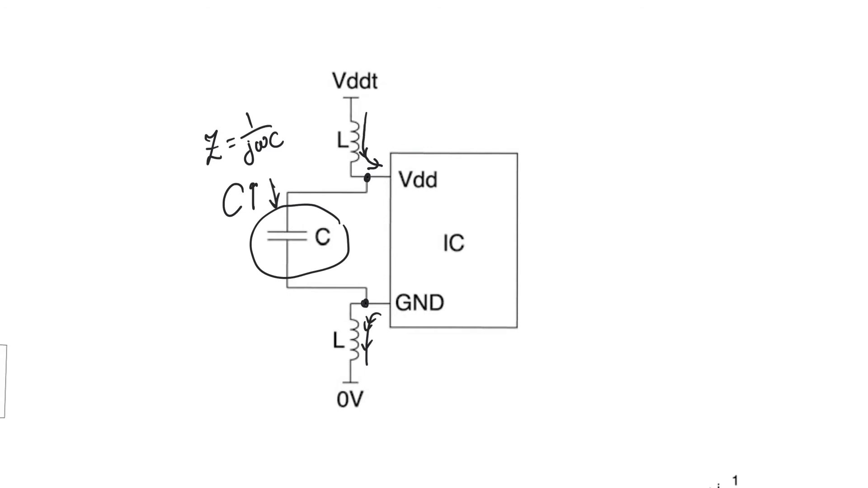
drag(354, 198, 335, 221)
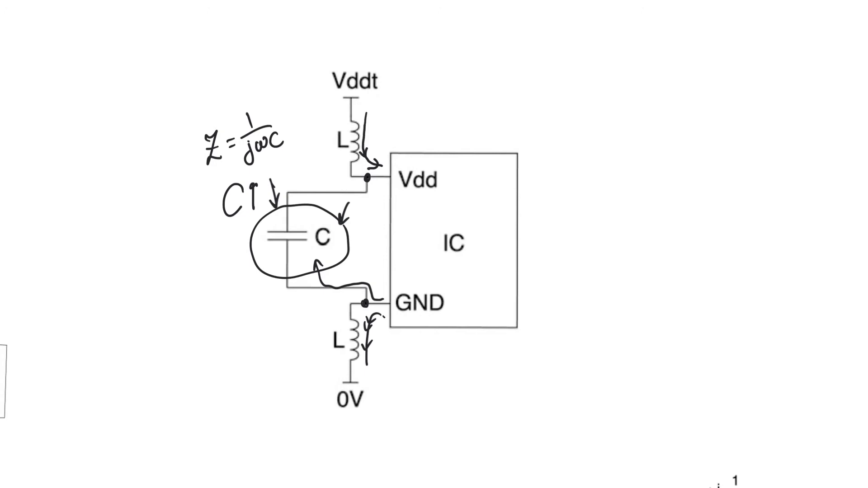
Step: Scroll down to the simplified capacitor-and-inductor ground circuit page
scroll(down, 3)
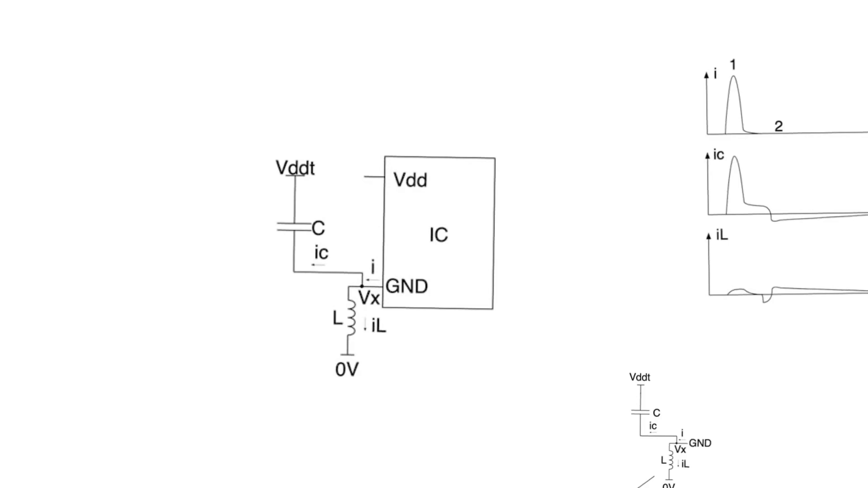
scroll(down, 3)
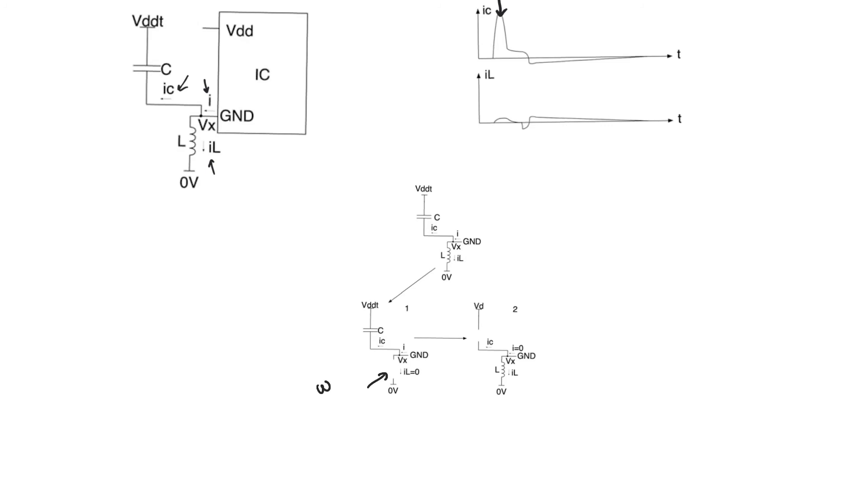
Step: Label the inductor ωL and the capacitor 1/ωC, and trace the capacitor's current loop in case 1
text(wL)
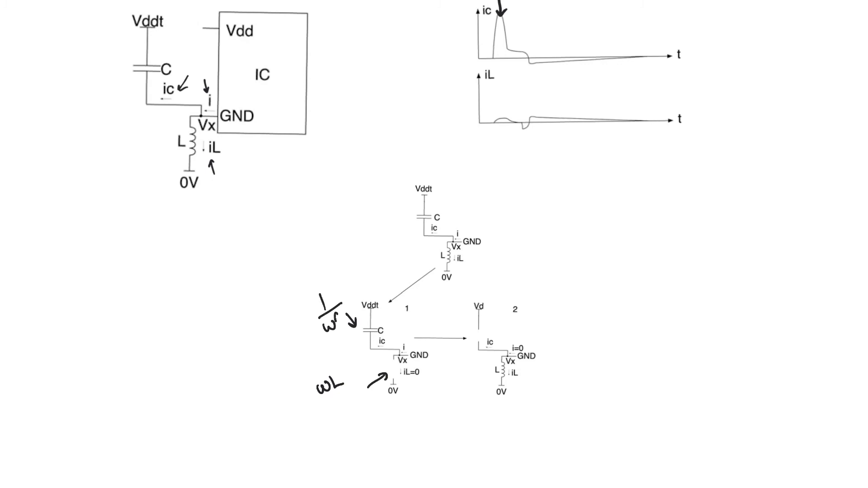
text(wC)
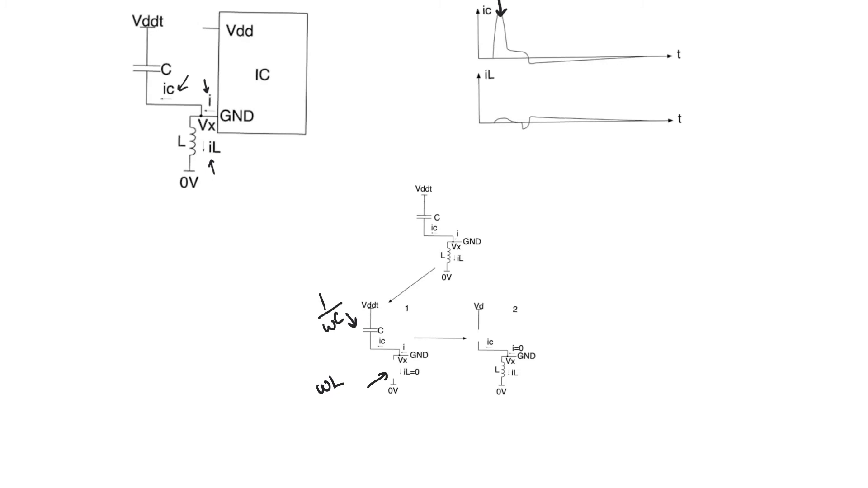
drag(376, 341, 393, 346)
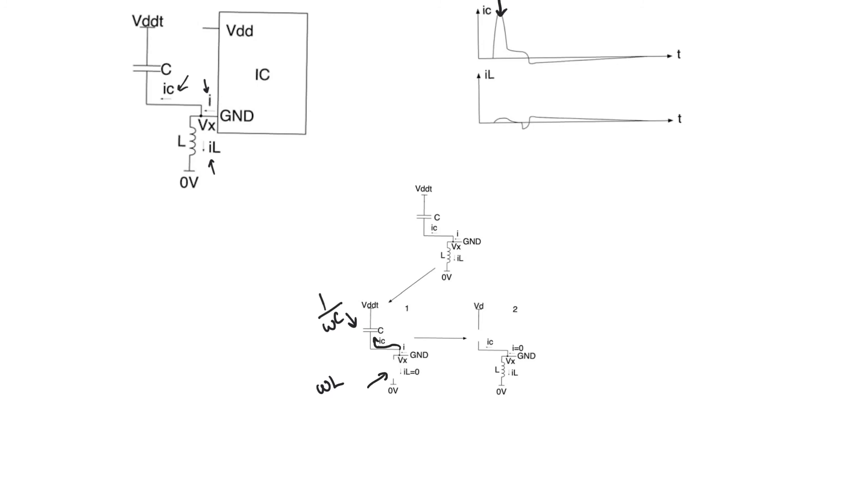
scroll(down, 3)
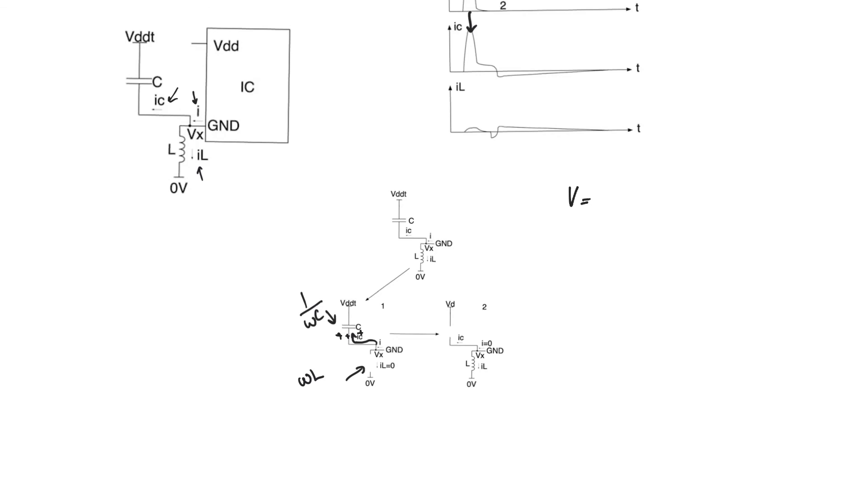
Step: Write V_C = ∫I and V_L = dI/dt, then circle the V_C equation
text(C)
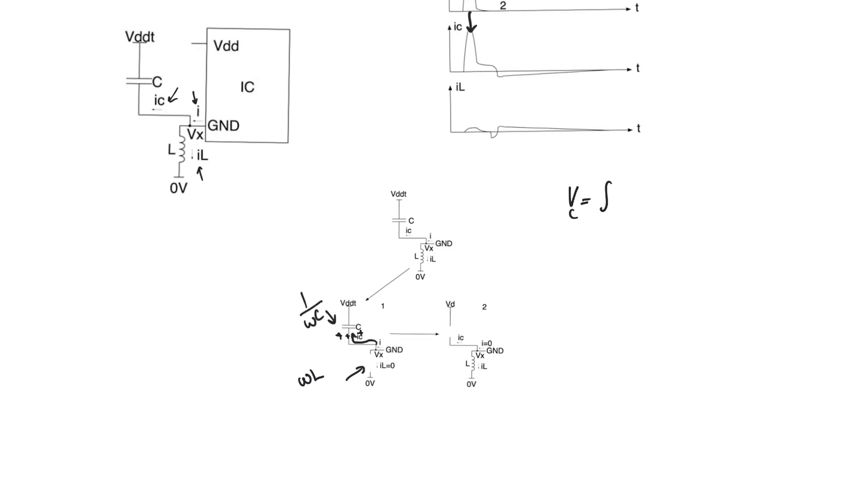
text(I)
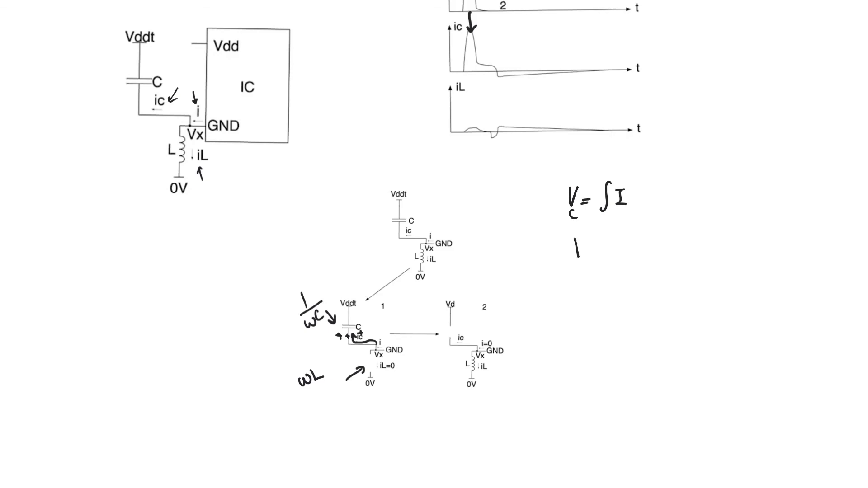
text(VL=d)
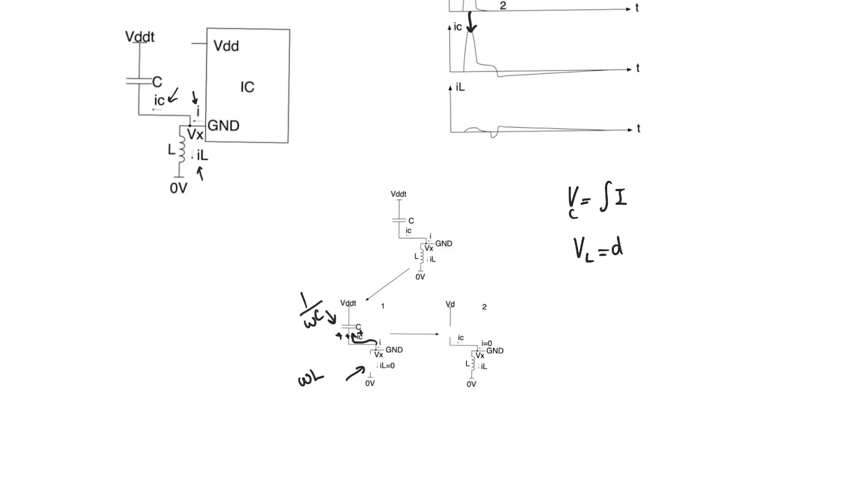
text(I/dt)
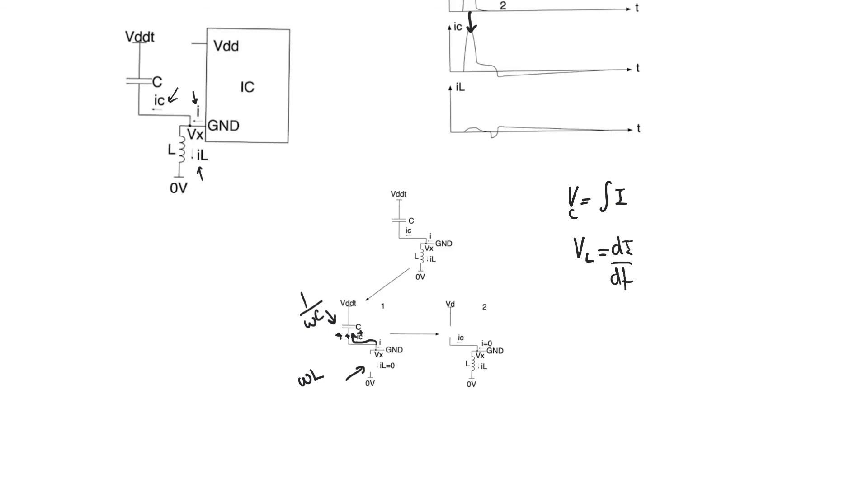
drag(570, 188, 636, 221)
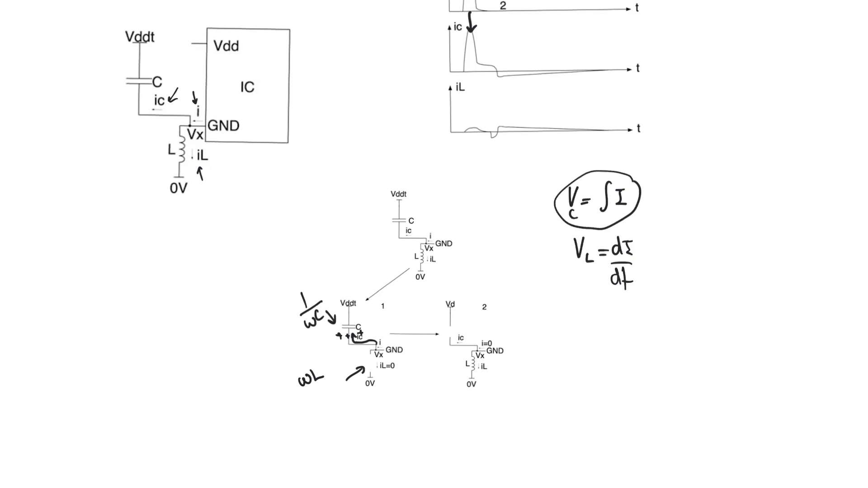